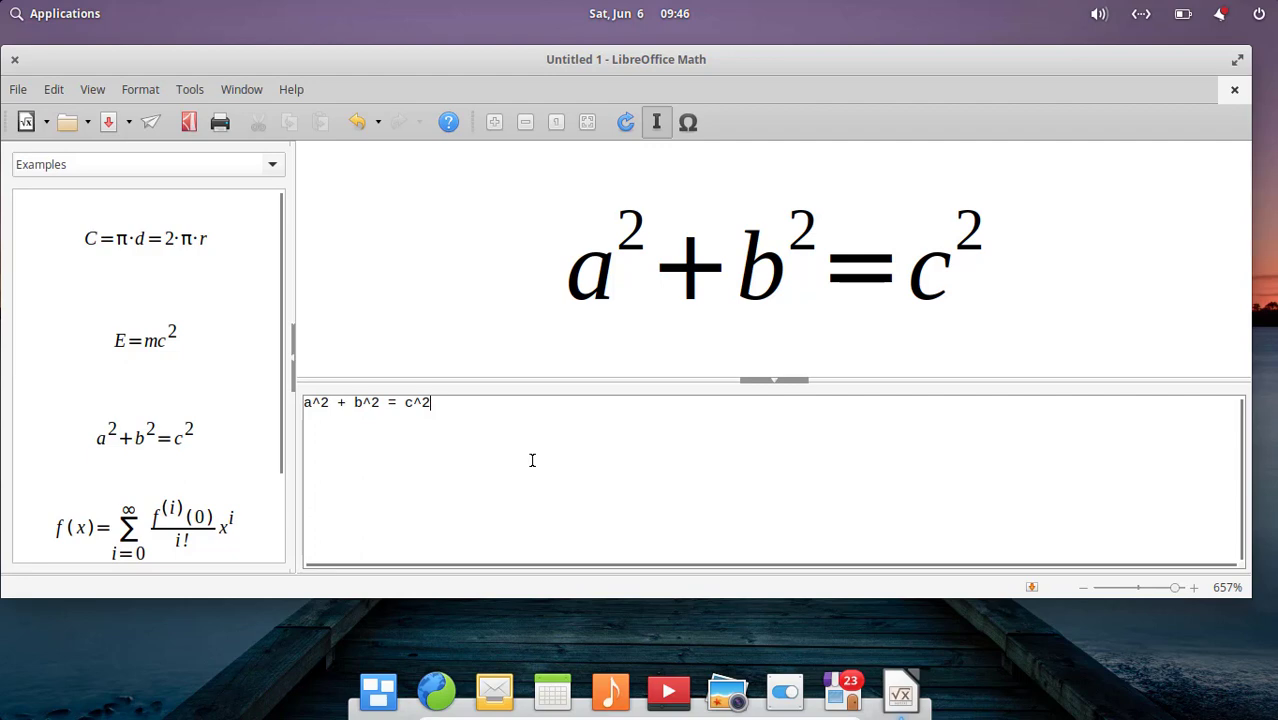
{"action": "mouse_move", "coordinate": [436, 316]}
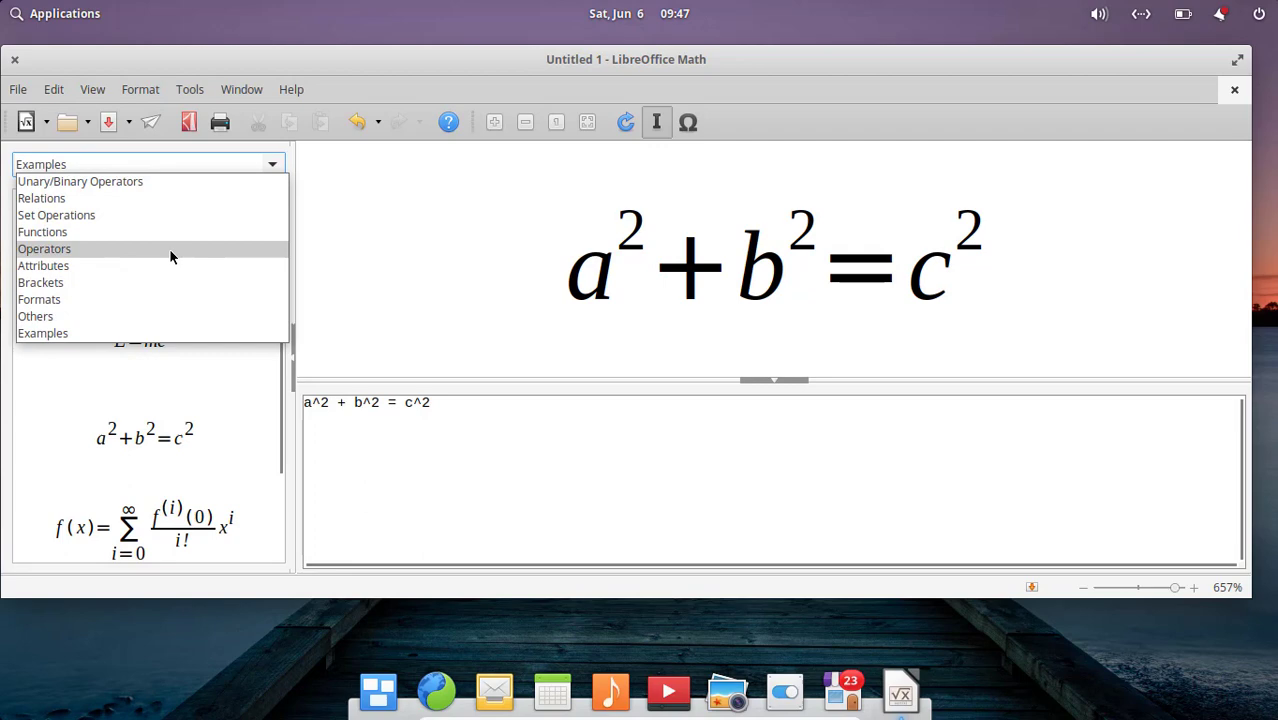
Step: Switch the Elements pane to the Attributes category with its colour entries
{"action": "left_click", "coordinate": [44, 264]}
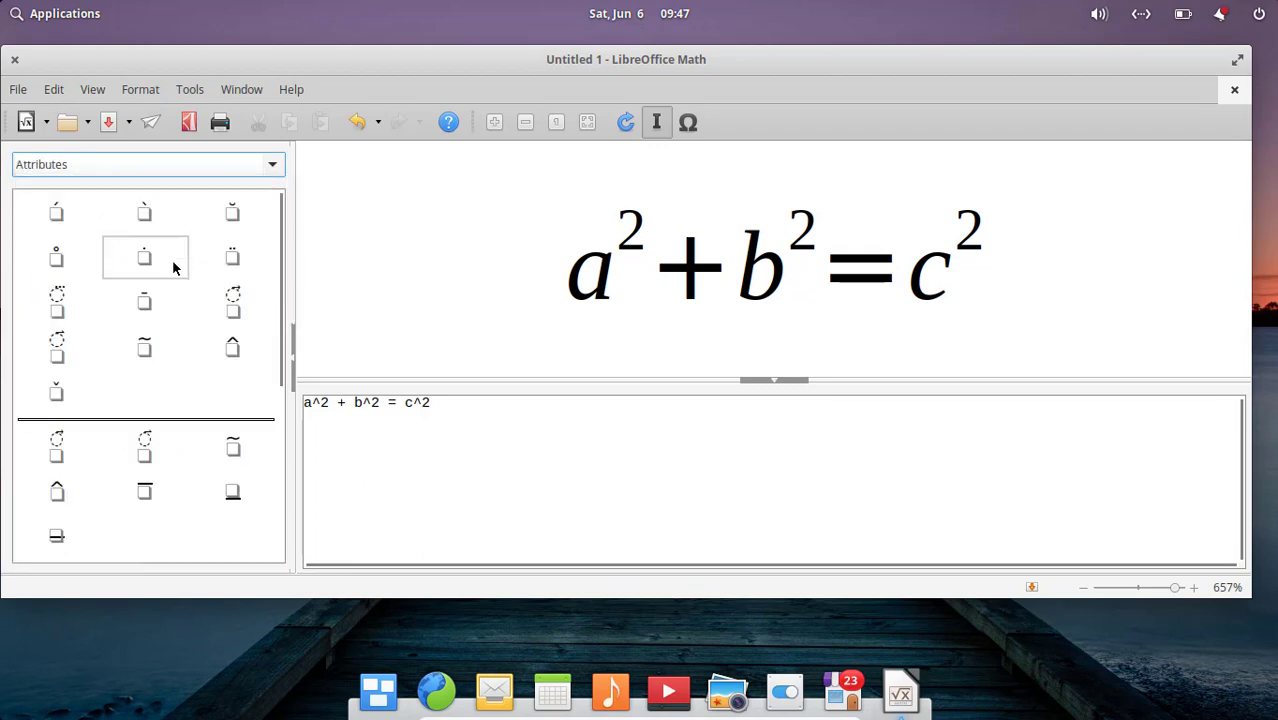
{"action": "mouse_move", "coordinate": [284, 376]}
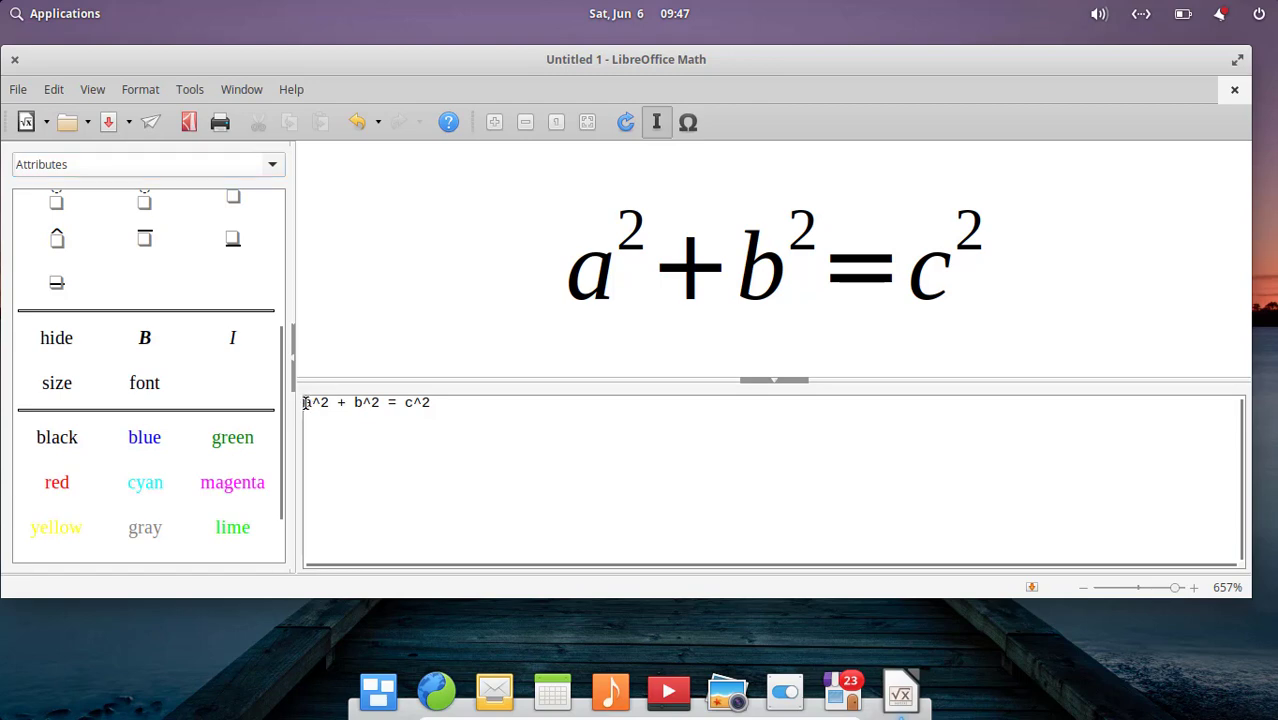
Step: Select the a^2 term at the start of the formula in the command window
{"action": "double_click", "coordinate": [314, 402]}
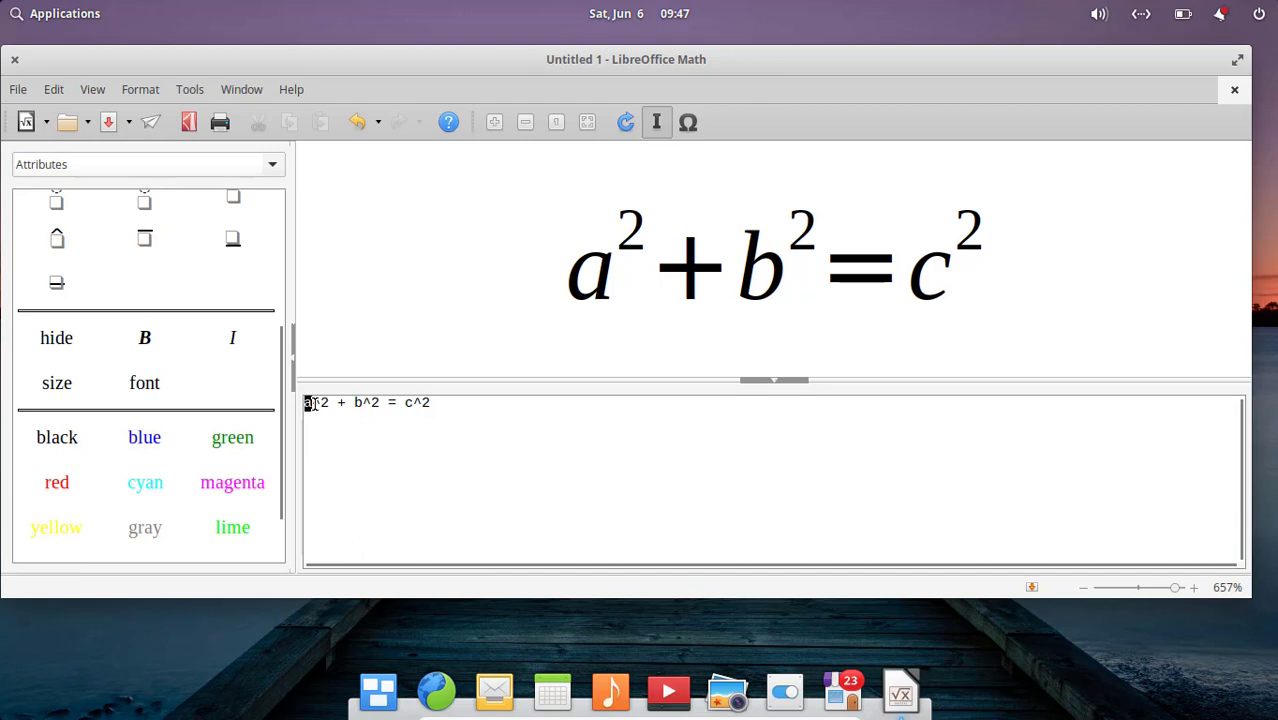
{"action": "double_click", "coordinate": [316, 402]}
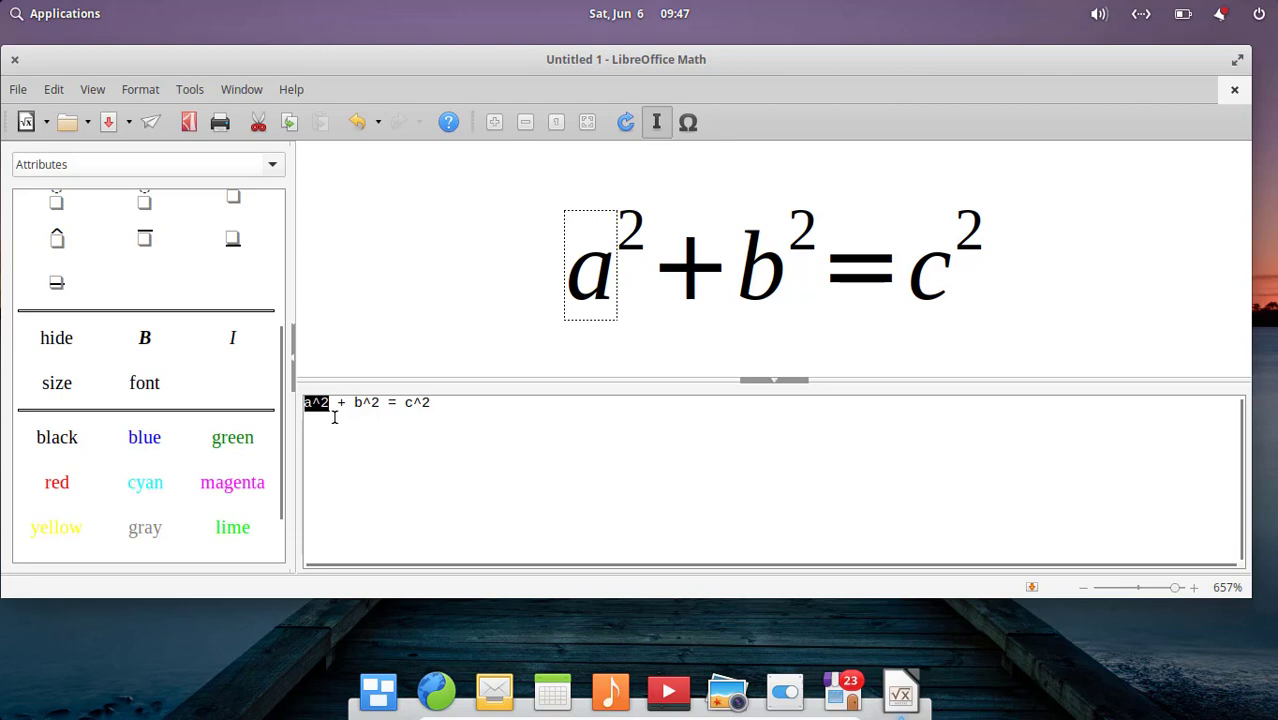
{"action": "mouse_move", "coordinate": [232, 436]}
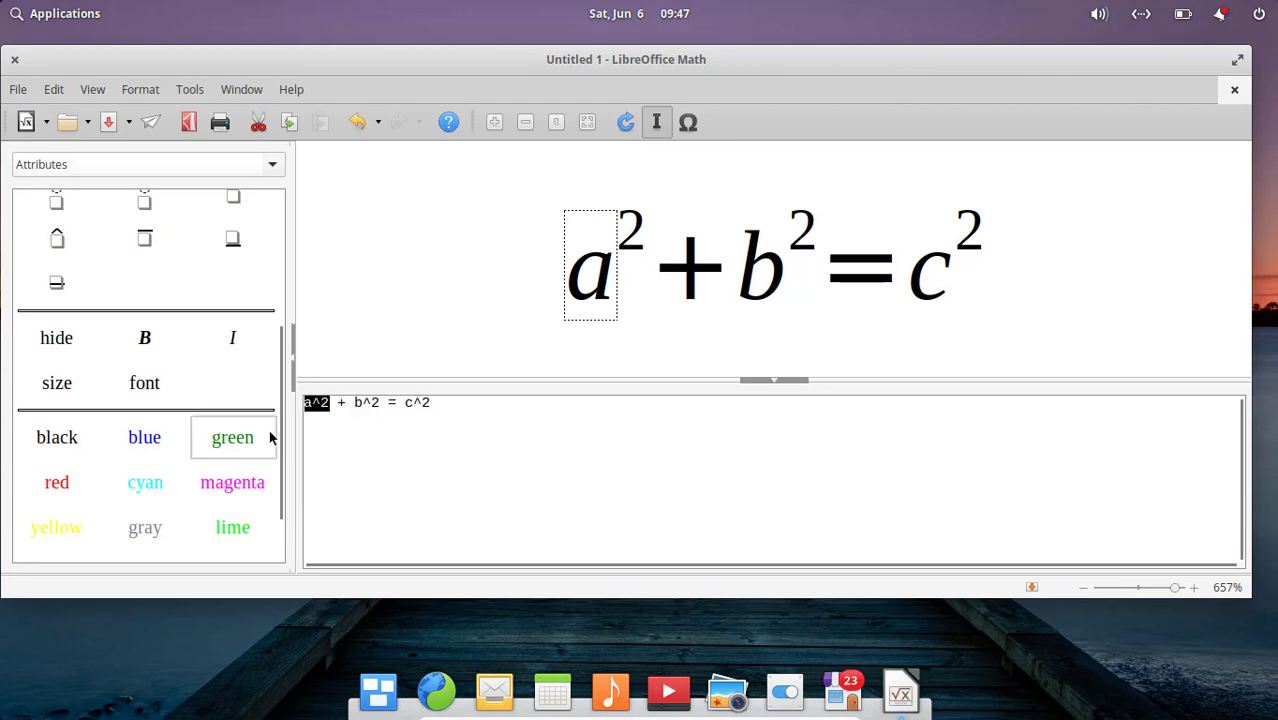
{"action": "mouse_move", "coordinate": [144, 482]}
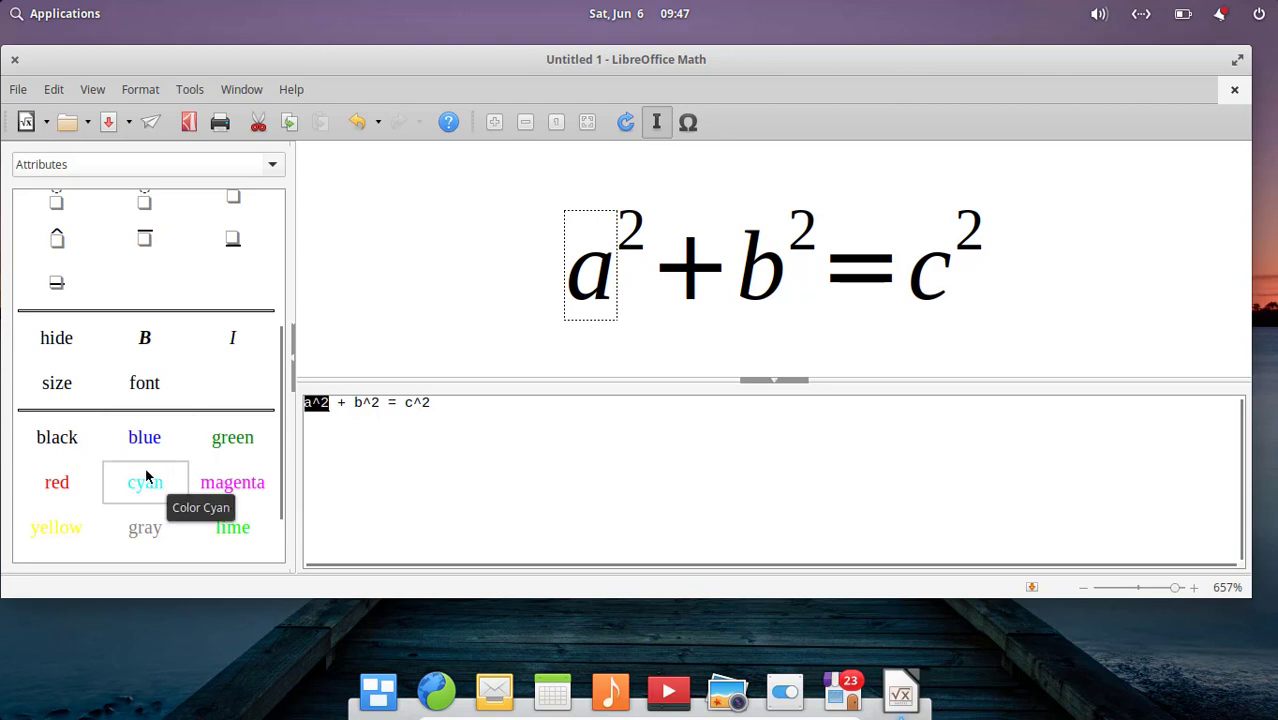
{"action": "mouse_move", "coordinate": [56, 470]}
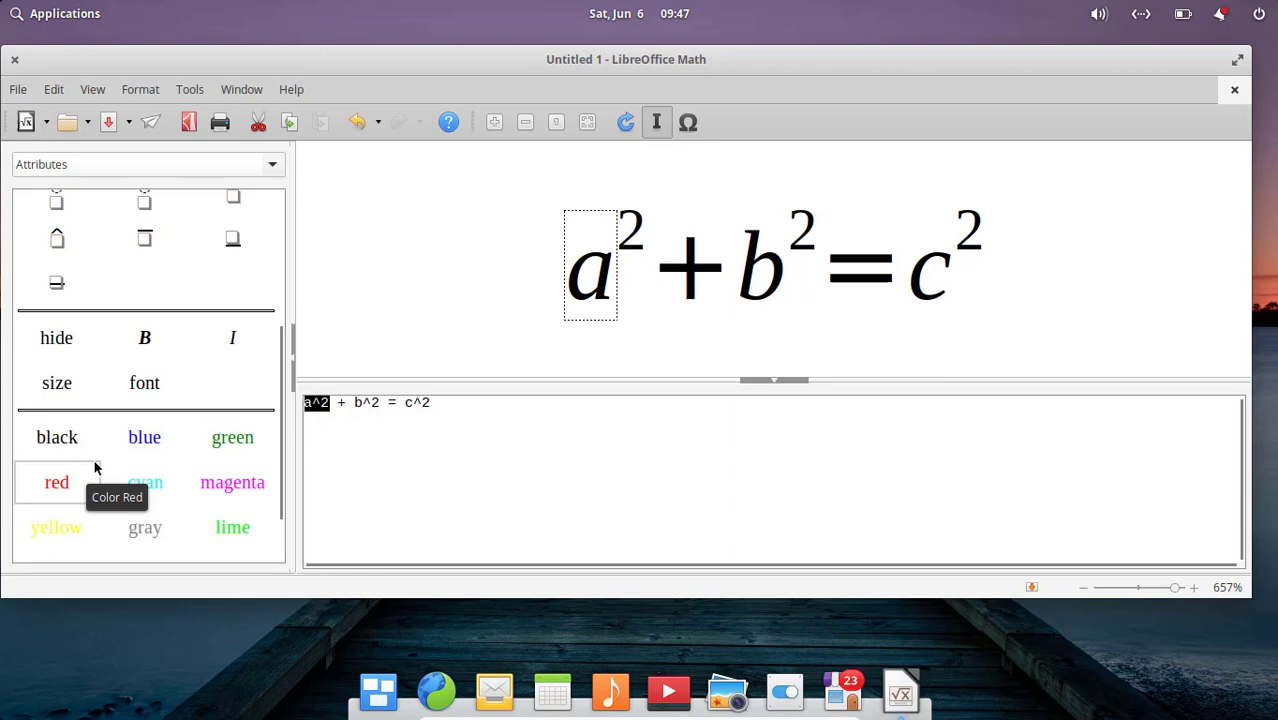
{"action": "mouse_move", "coordinate": [84, 478]}
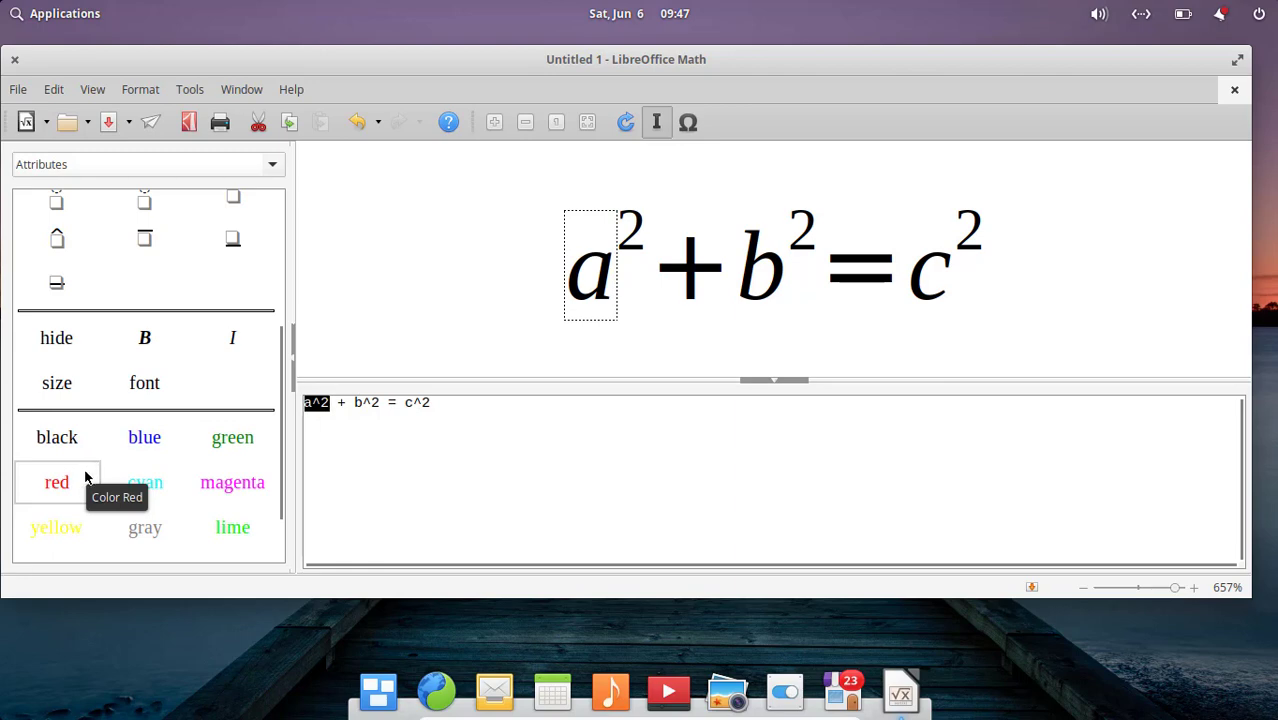
{"action": "mouse_move", "coordinate": [70, 486]}
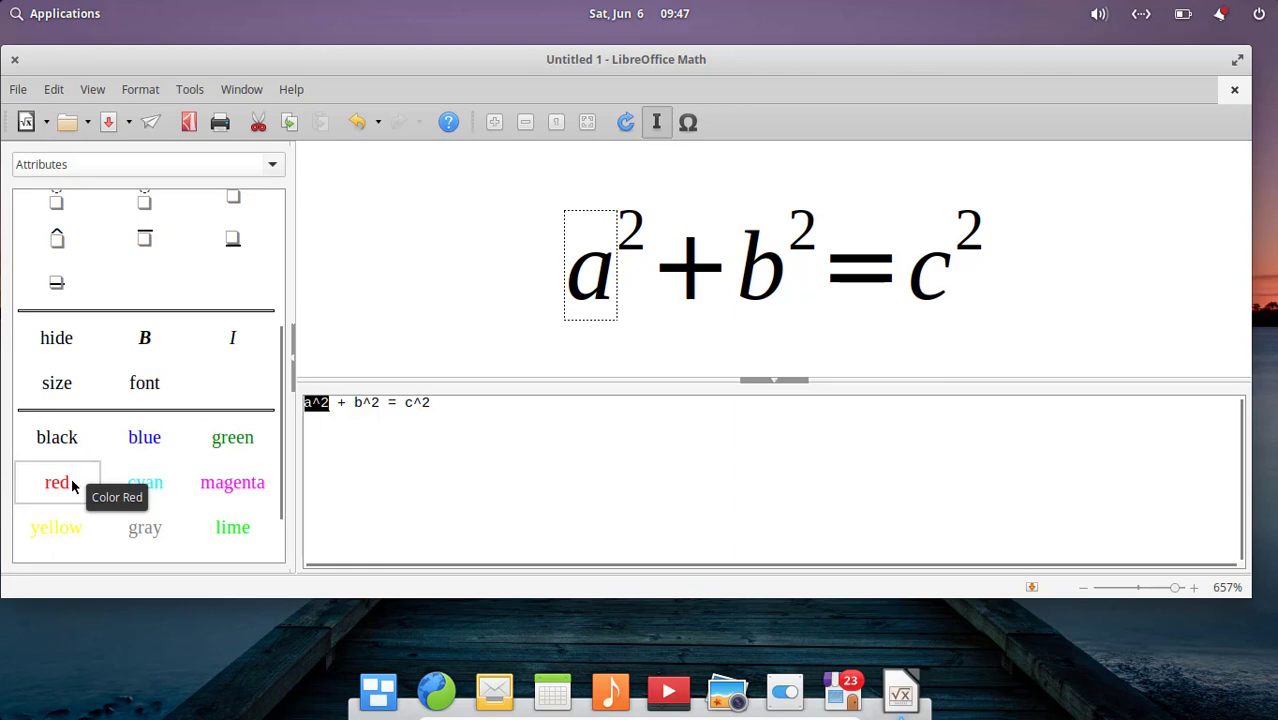
Step: Apply red to the selection so the formula reads color red {a^2} + b^2 = c^2
{"action": "left_click", "coordinate": [56, 482]}
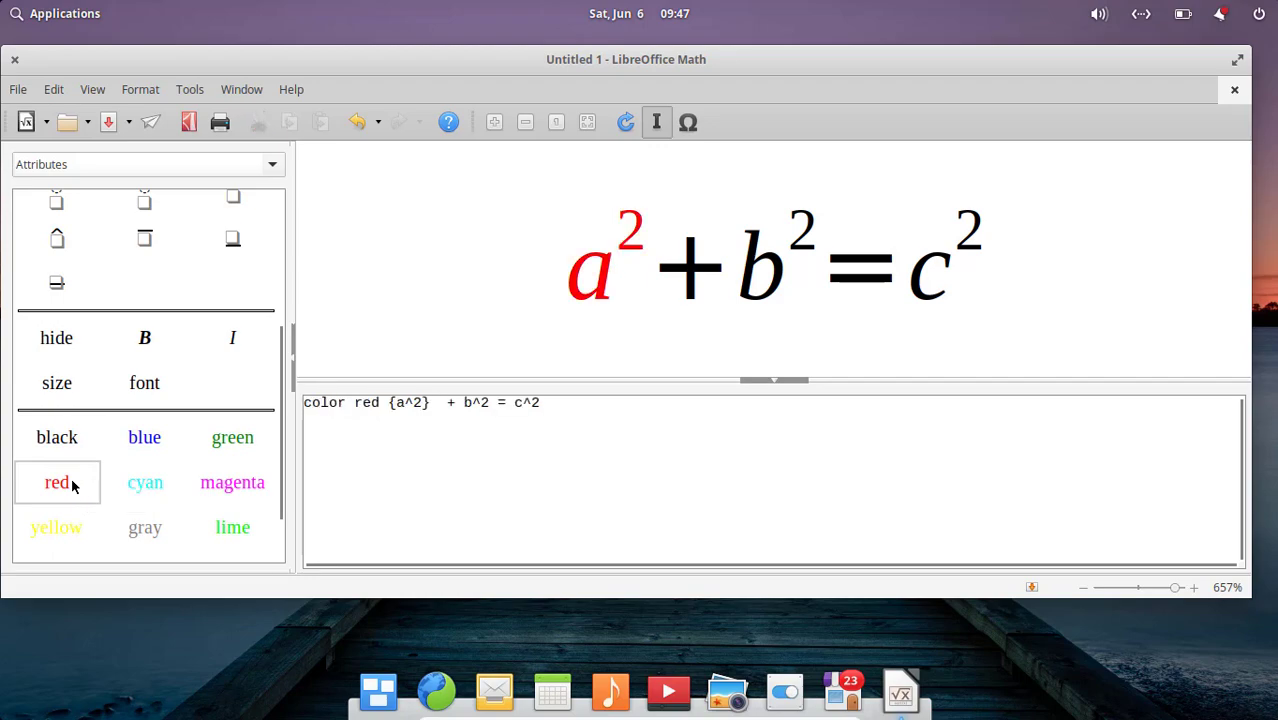